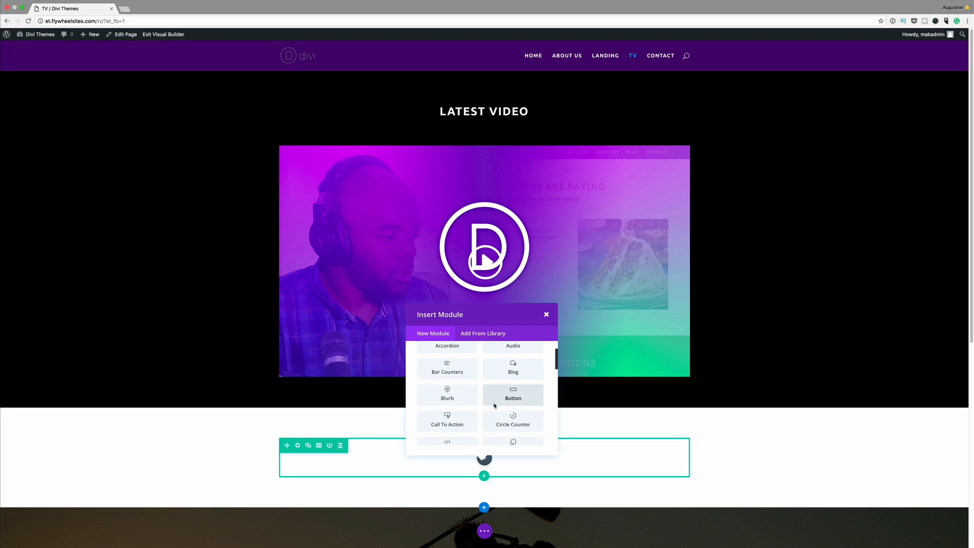
Close the Insert Module dialog and go to the site's home page
{"action": "left_click", "coordinate": [446, 419]}
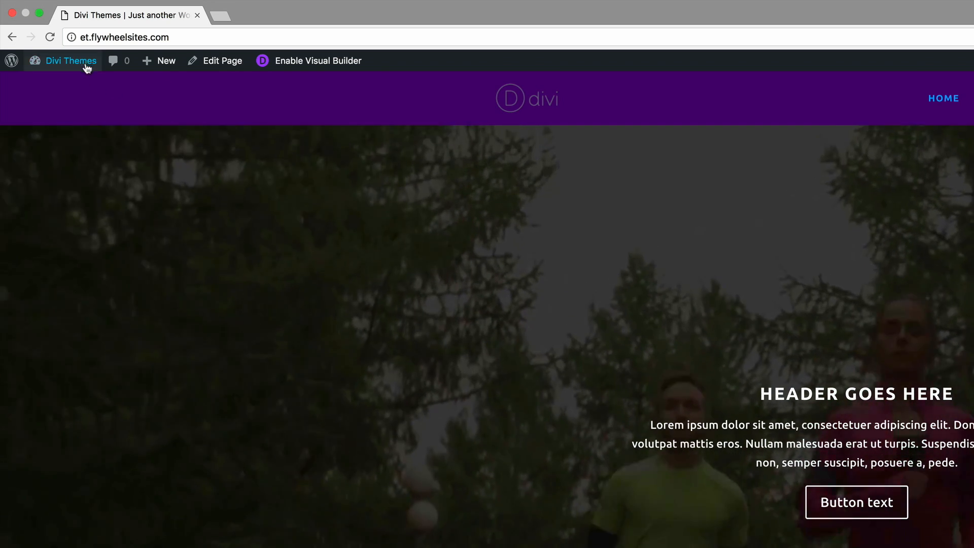
Upload the test-document PDF via Dashboard > Media > Add New
{"action": "left_click", "coordinate": [70, 61]}
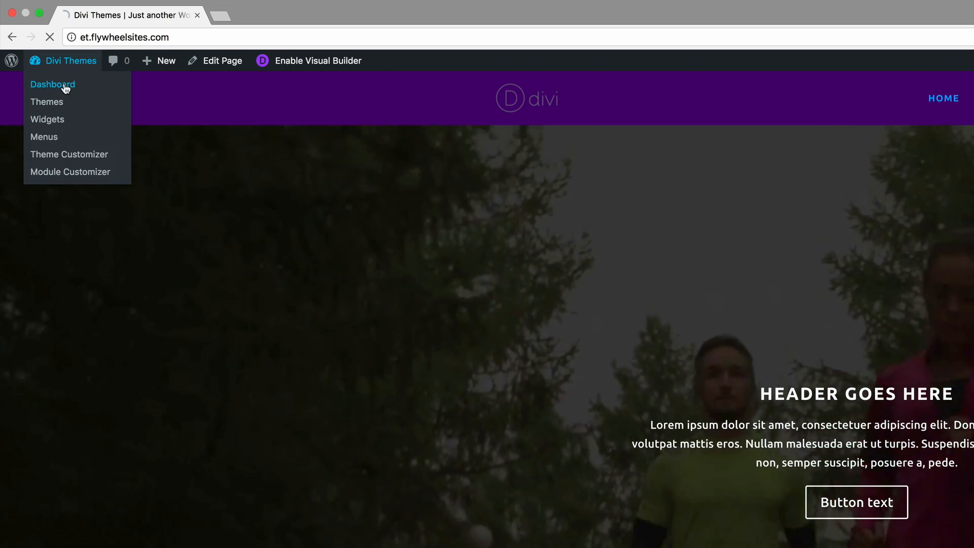
{"action": "left_click", "coordinate": [52, 84]}
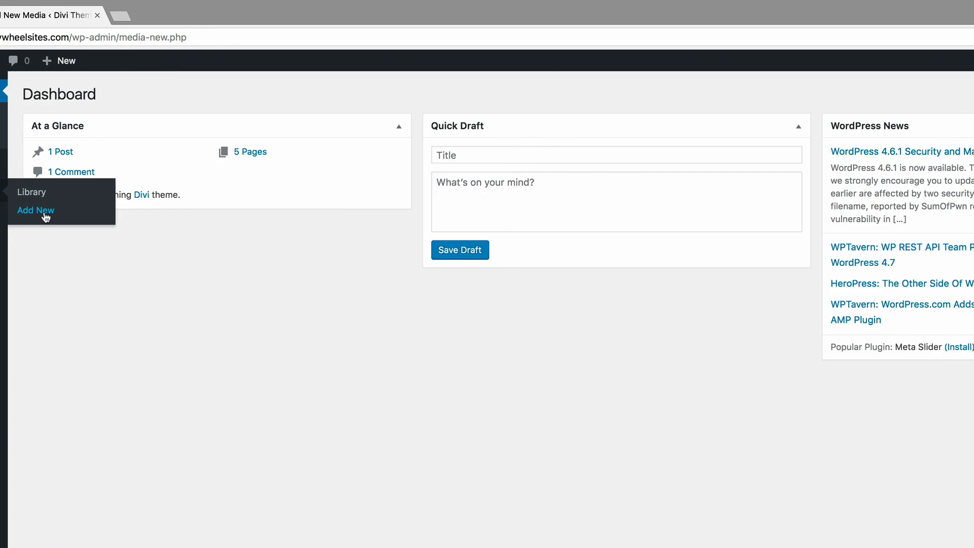
{"action": "left_click", "coordinate": [35, 210]}
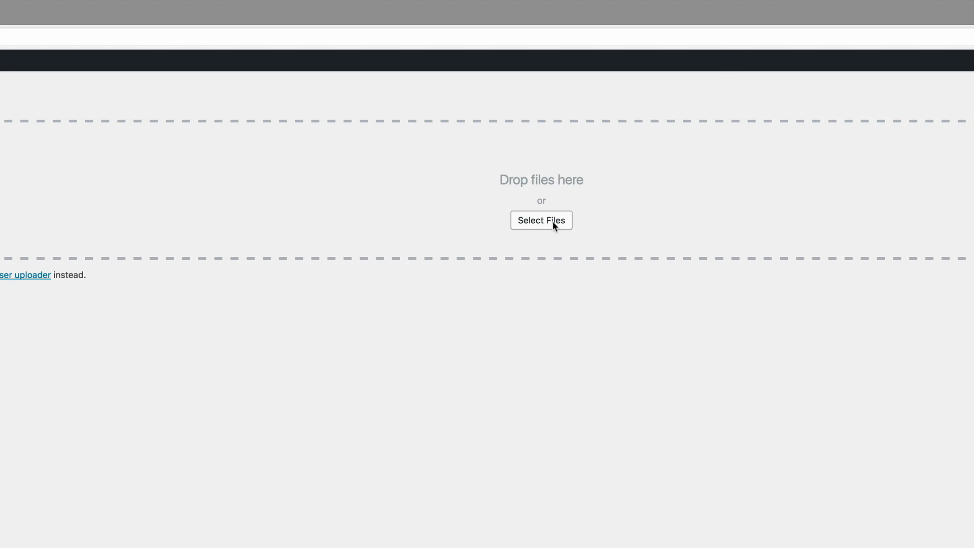
{"action": "left_click", "coordinate": [540, 220]}
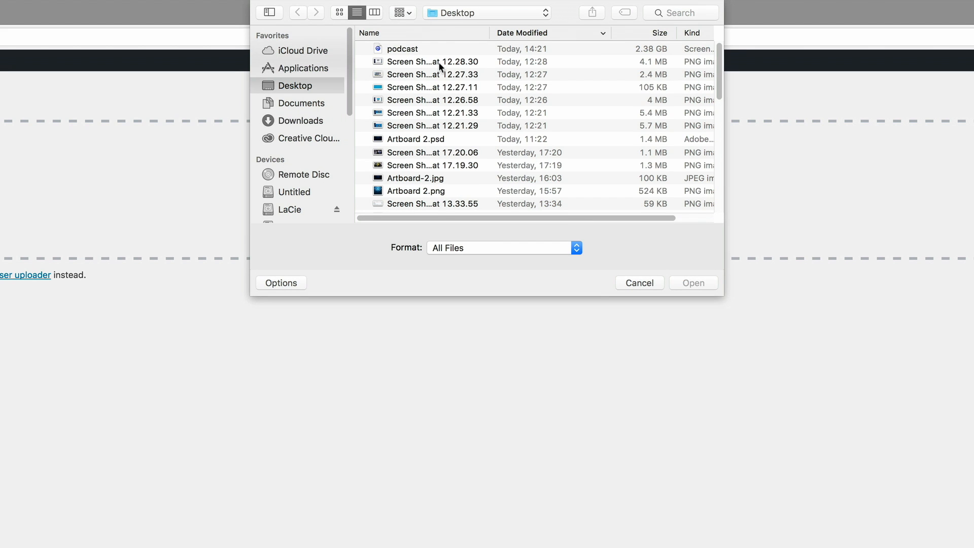
{"action": "left_click", "coordinate": [301, 121]}
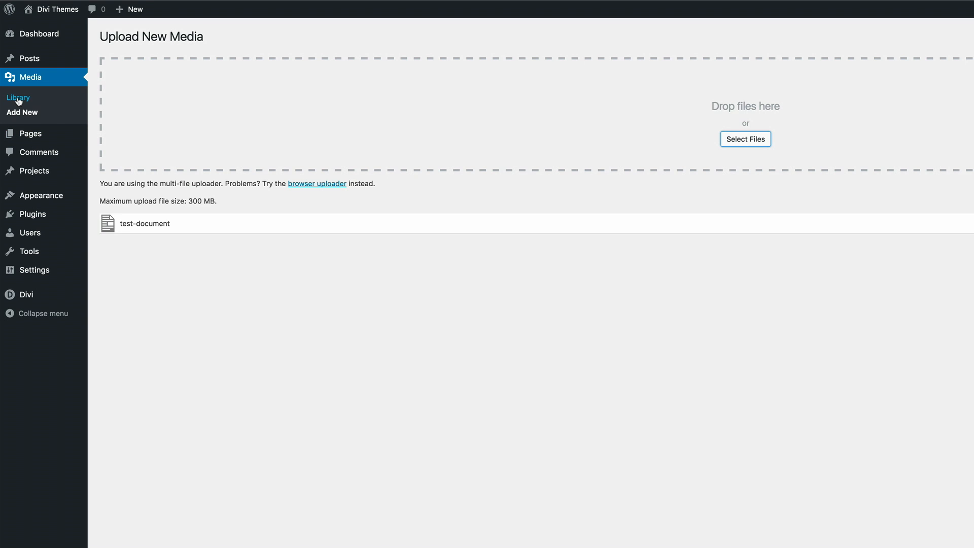
View Test-Document.pdf's attachment details and URL in the Media Library, then close them
{"action": "left_click", "coordinate": [18, 97]}
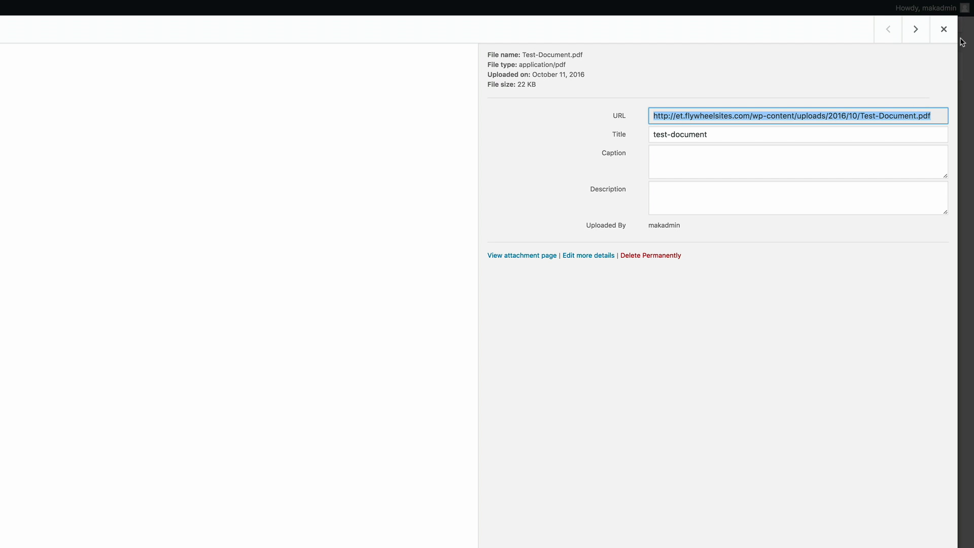
{"action": "left_click", "coordinate": [943, 30]}
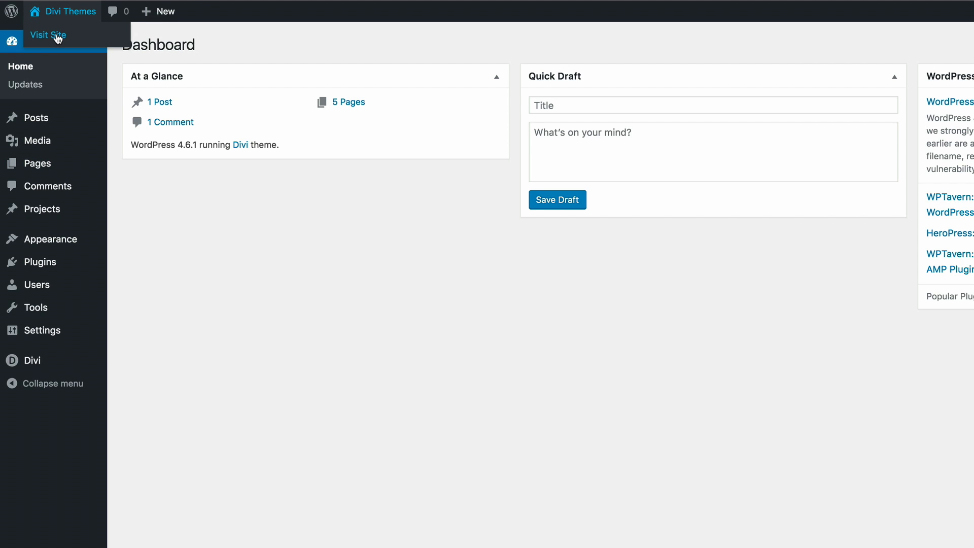
Visit the live site, go to the TV page and enable the Visual Builder
{"action": "left_click", "coordinate": [48, 35]}
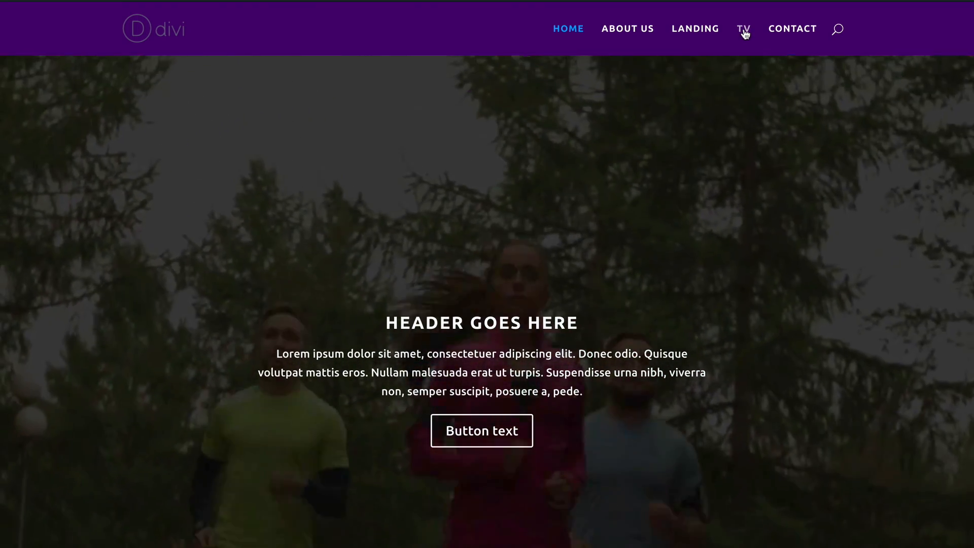
{"action": "left_click", "coordinate": [744, 28]}
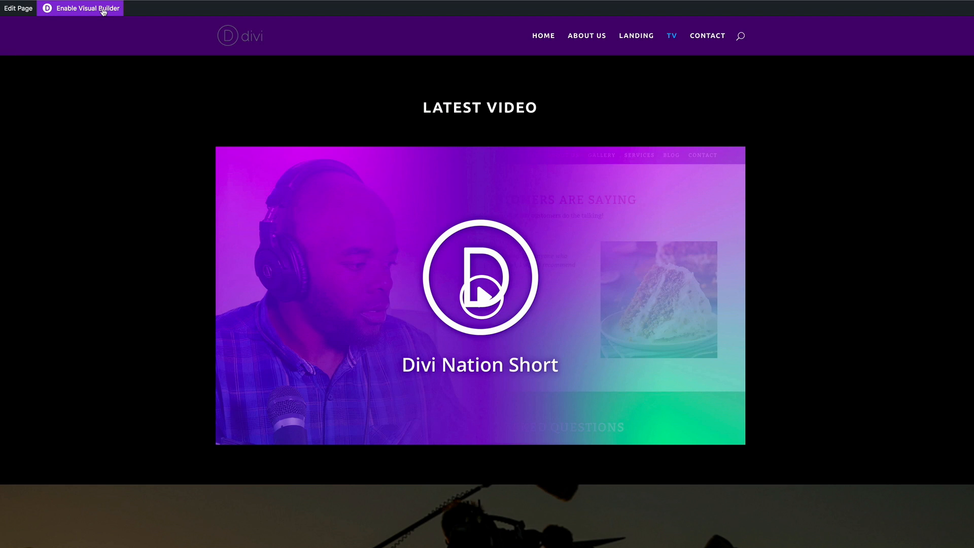
{"action": "left_click", "coordinate": [80, 9]}
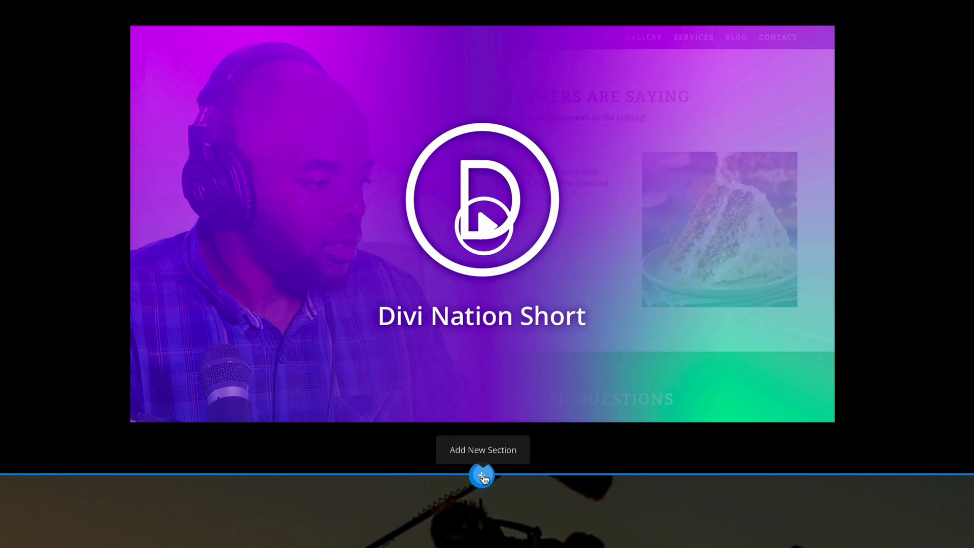
Add a new section below Latest Video containing a Call To Action module
{"action": "left_click", "coordinate": [482, 477]}
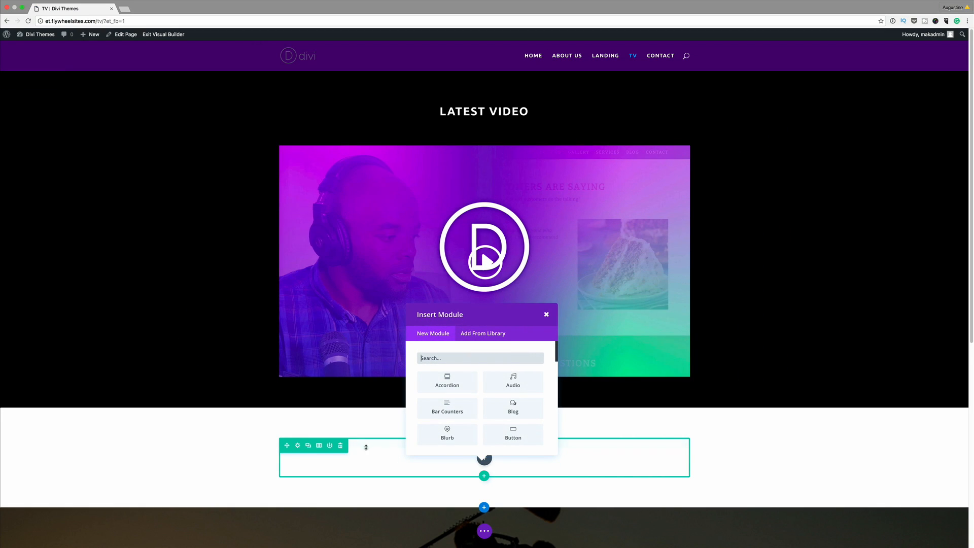
{"action": "scroll", "scroll_direction": "down", "scroll_amount": 3}
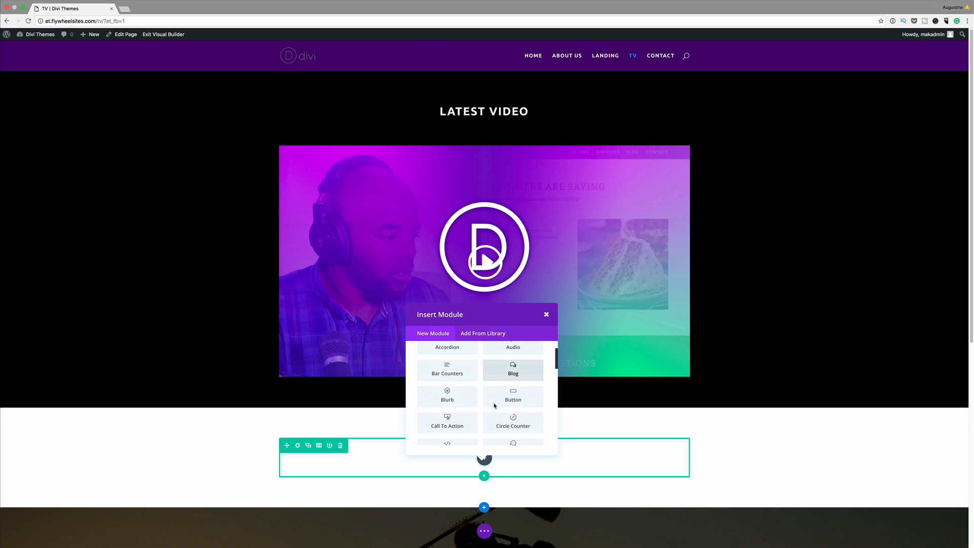
{"action": "left_click", "coordinate": [446, 423]}
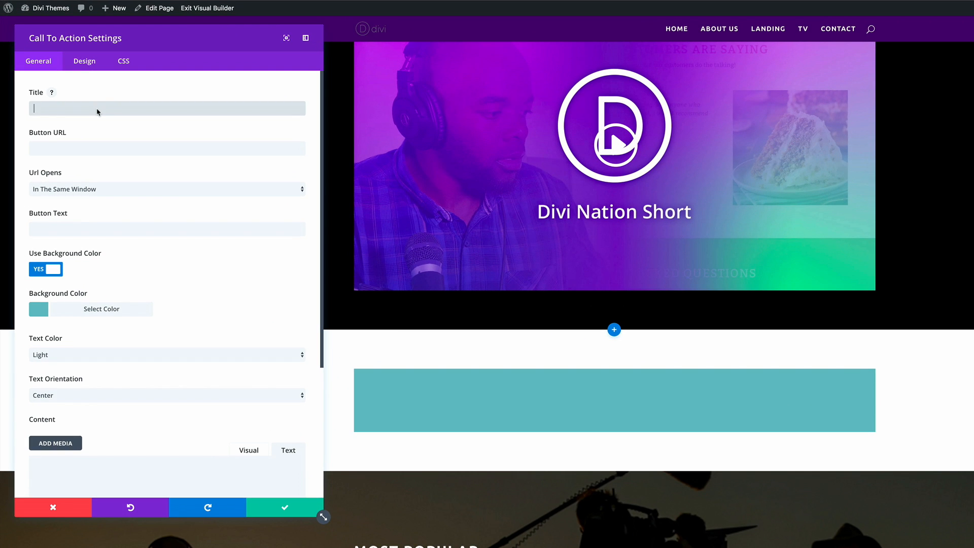
Enter the title text and link the button to Test-Document.pdf, opening in a new tab
{"action": "type", "text": "Download your e-book"}
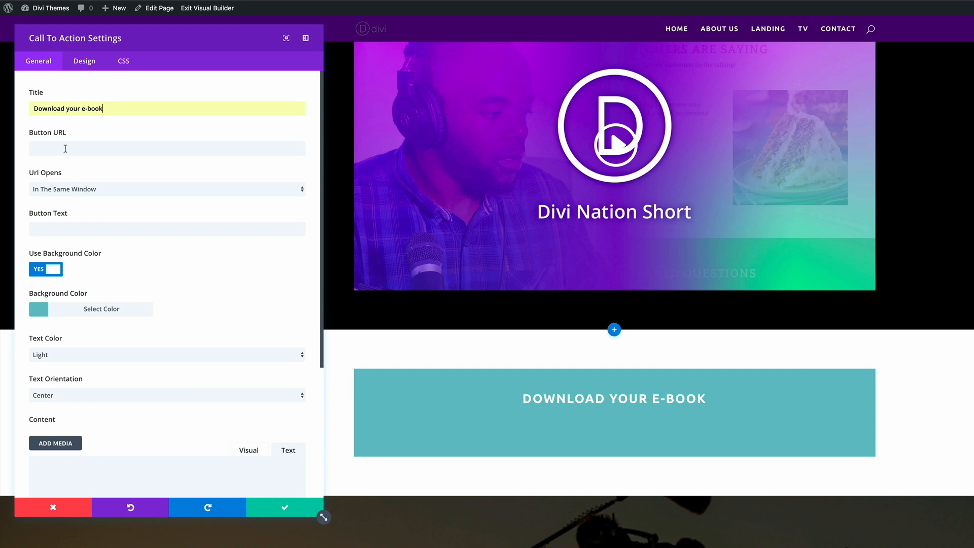
{"action": "left_click", "coordinate": [167, 148]}
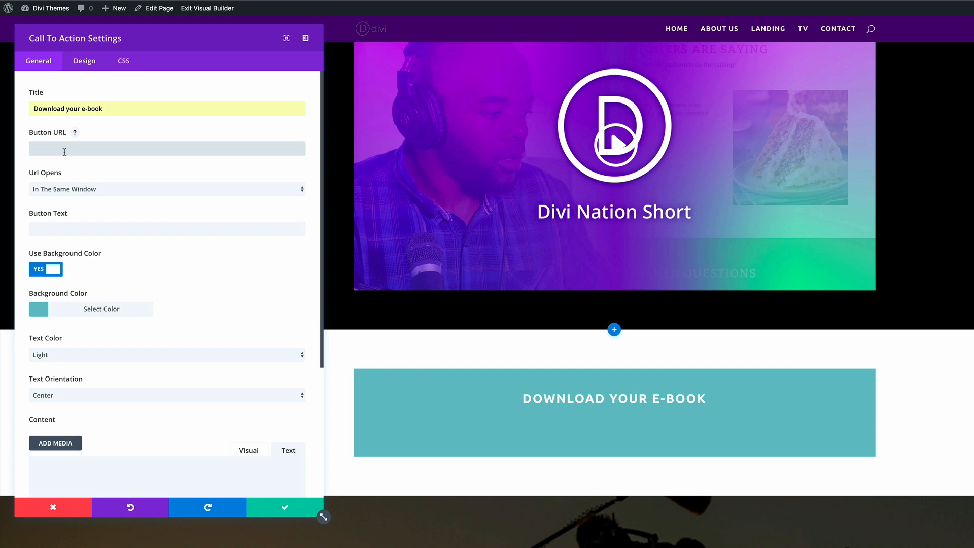
{"action": "type", "text": "http://et.flywheelsites.com/wp-content/uploads/2016/10/Test-Document.pdf"}
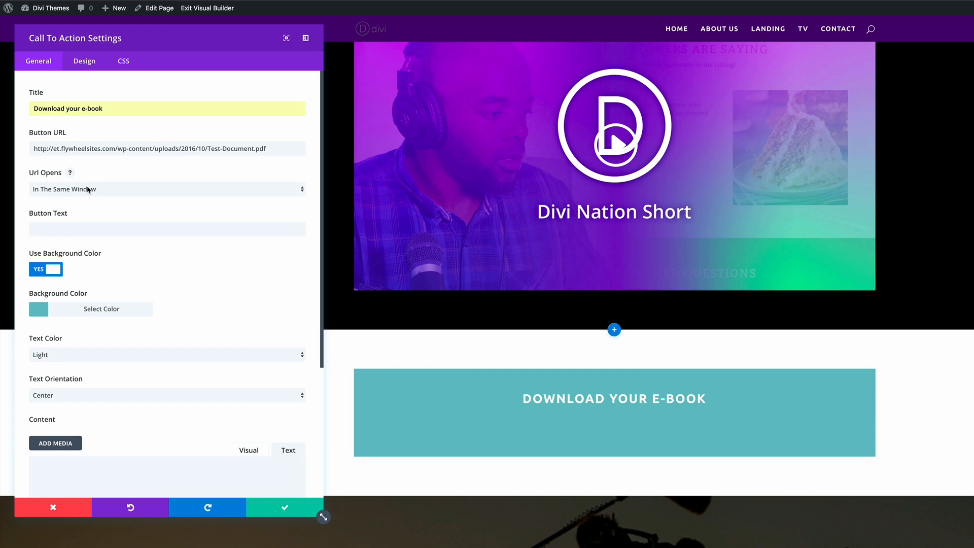
{"action": "mouse_move", "coordinate": [38, 190]}
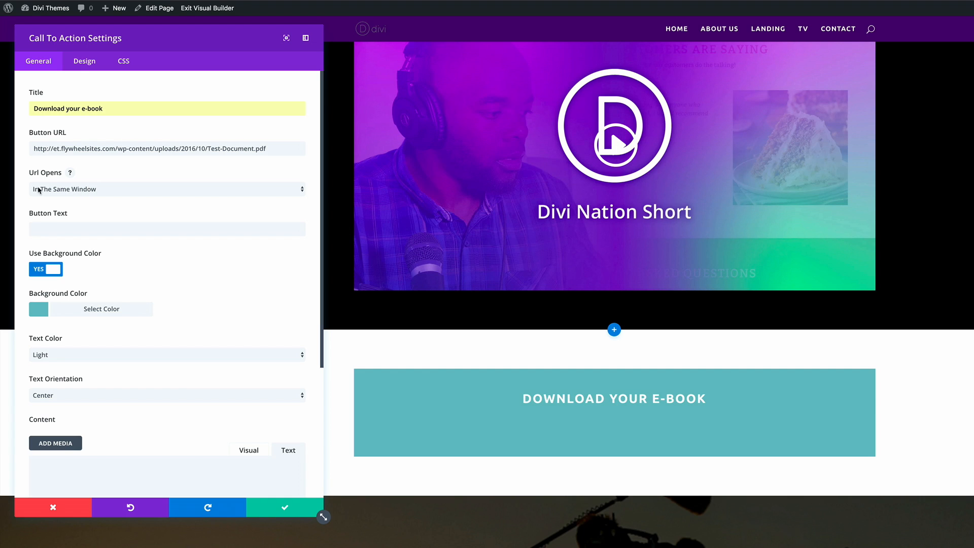
{"action": "left_click", "coordinate": [166, 189]}
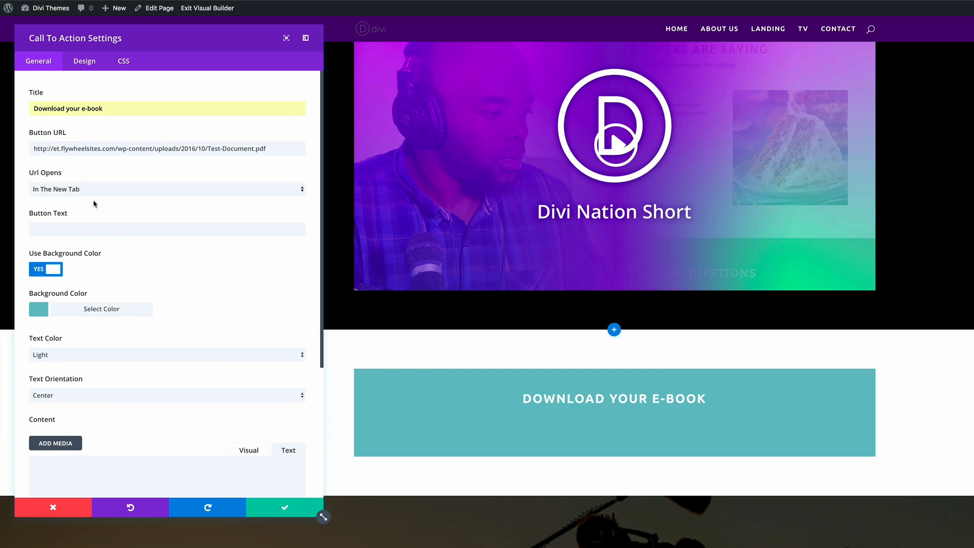
Label the button 'Download Now' and switch to the Lorem 2 placeholder page
{"action": "left_click", "coordinate": [167, 228]}
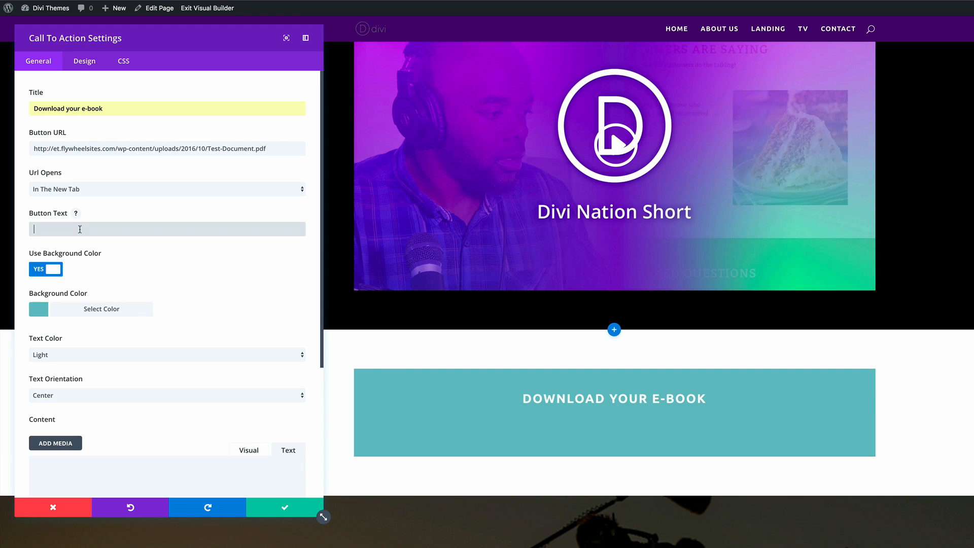
{"action": "type", "text": "Download Now"}
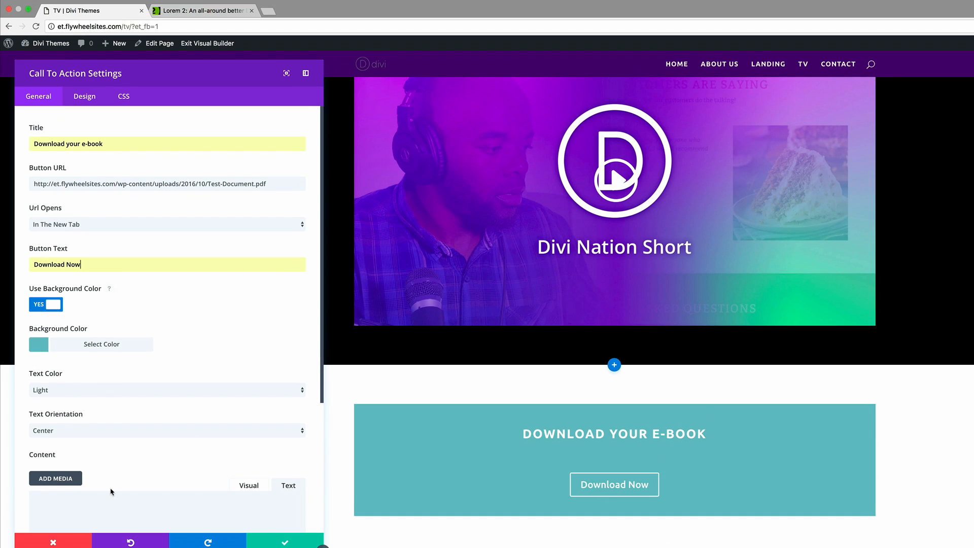
{"action": "scroll", "scroll_direction": "down", "scroll_amount": 3}
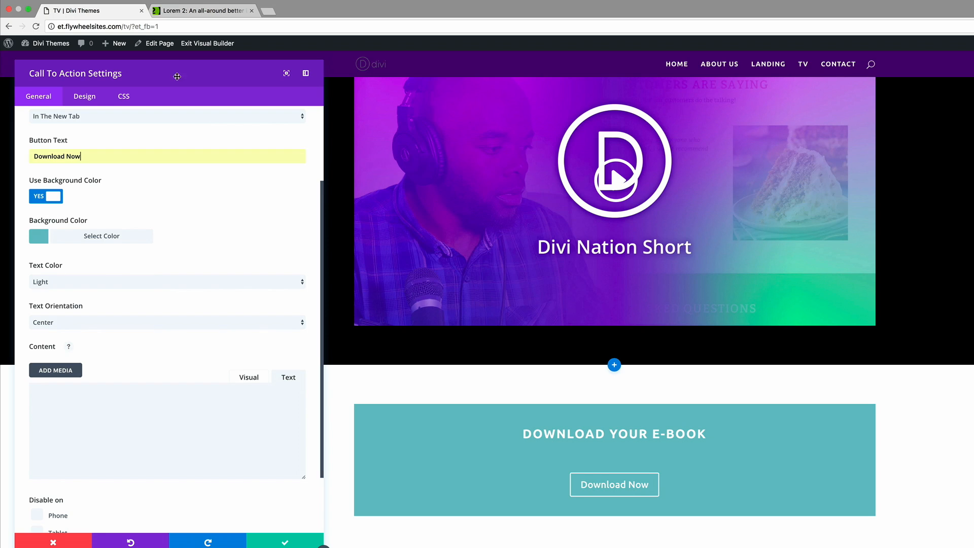
{"action": "left_click", "coordinate": [202, 11]}
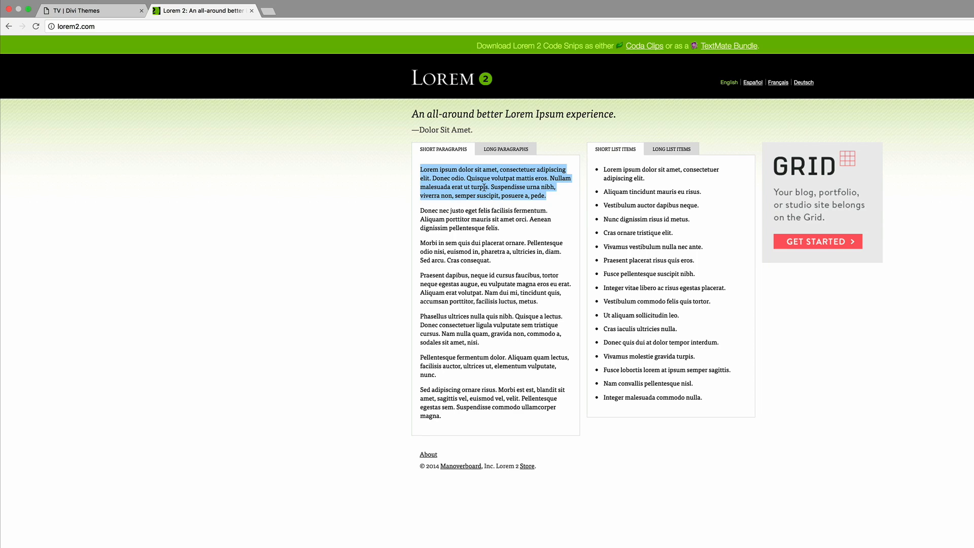
Copy Lorem 2's first placeholder paragraph for the call-to-action body
{"action": "right_click", "coordinate": [490, 186]}
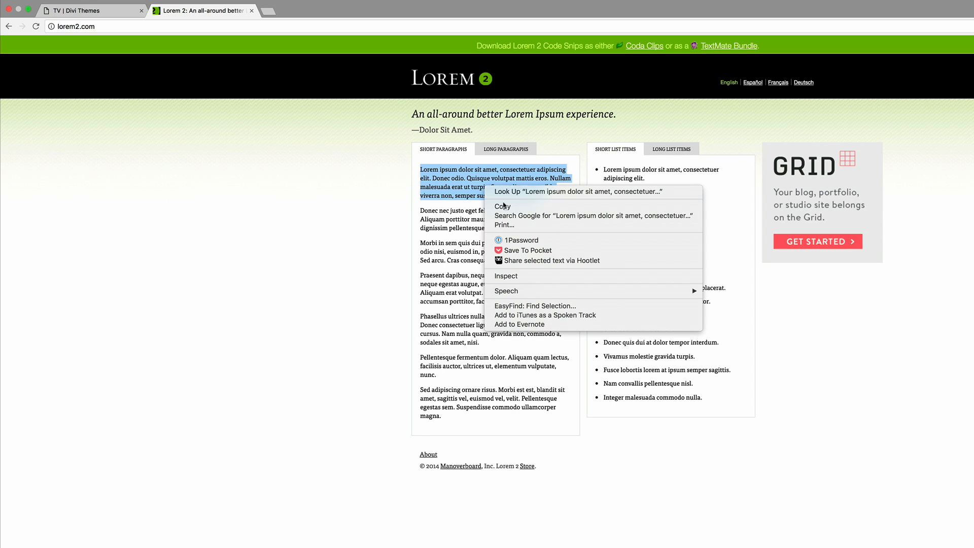
{"action": "left_click", "coordinate": [90, 11]}
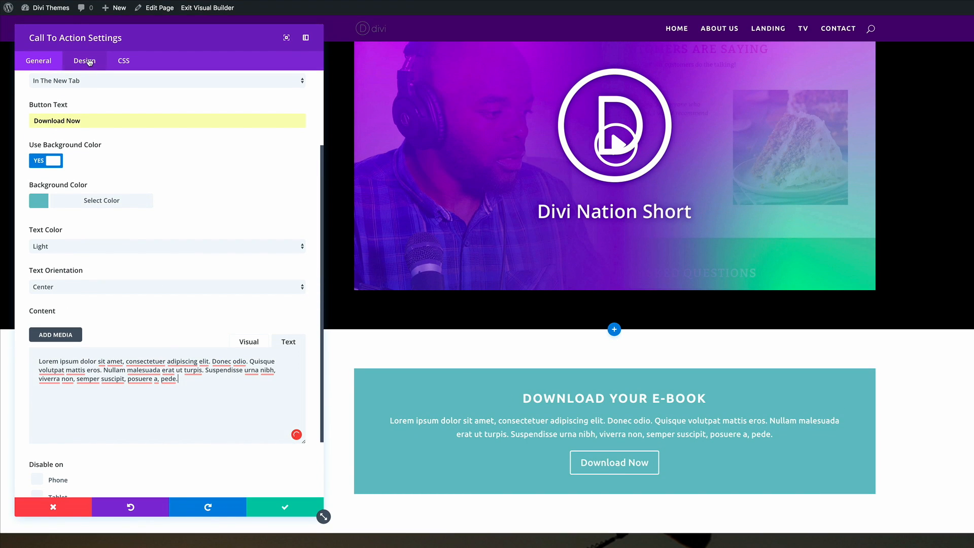
Set the call-to-action's Max Width to 800px in its Design settings
{"action": "left_click", "coordinate": [84, 61]}
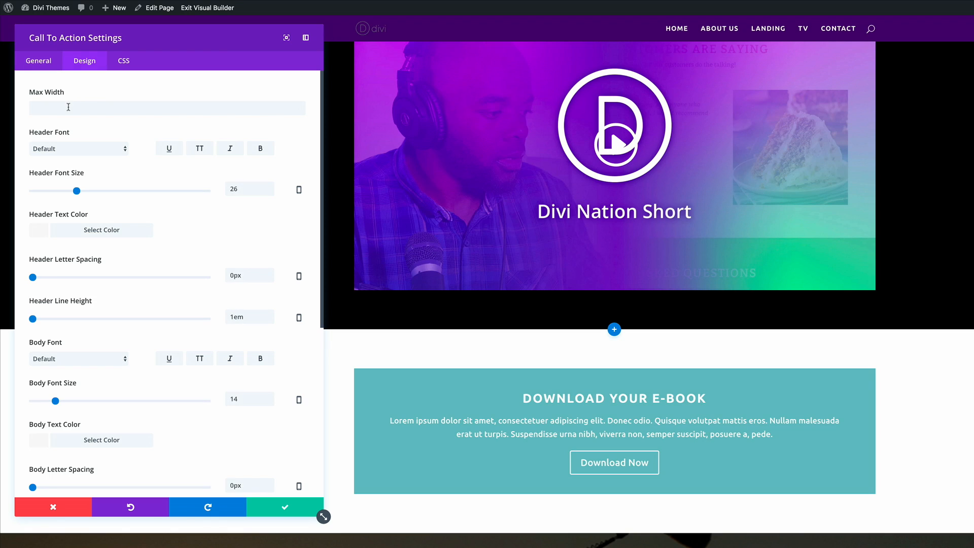
{"action": "left_click", "coordinate": [167, 108]}
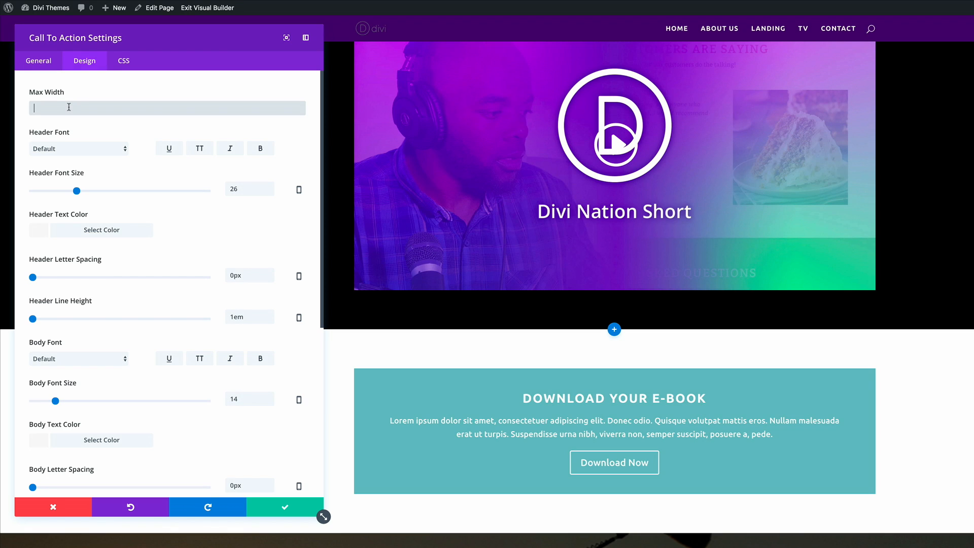
{"action": "type", "text": "800px"}
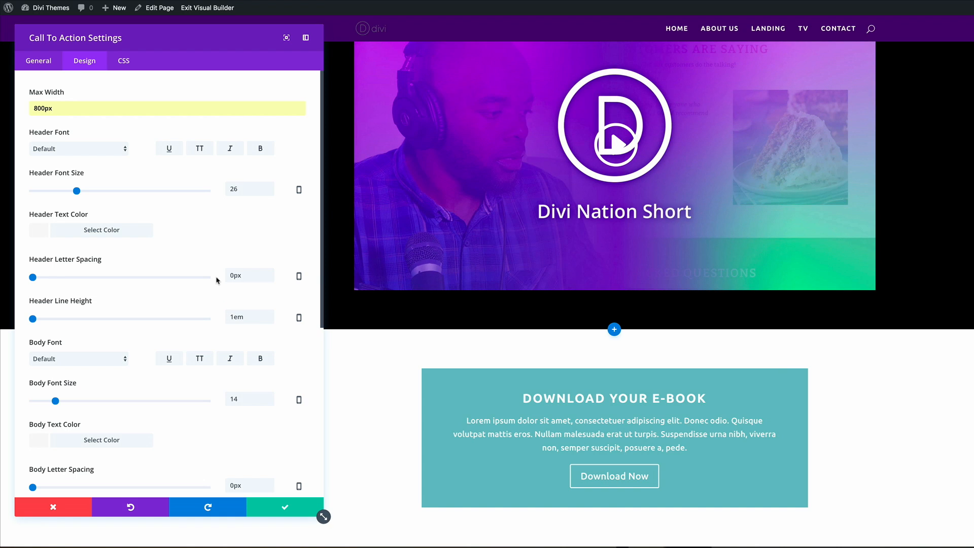
{"action": "mouse_move", "coordinate": [242, 434]}
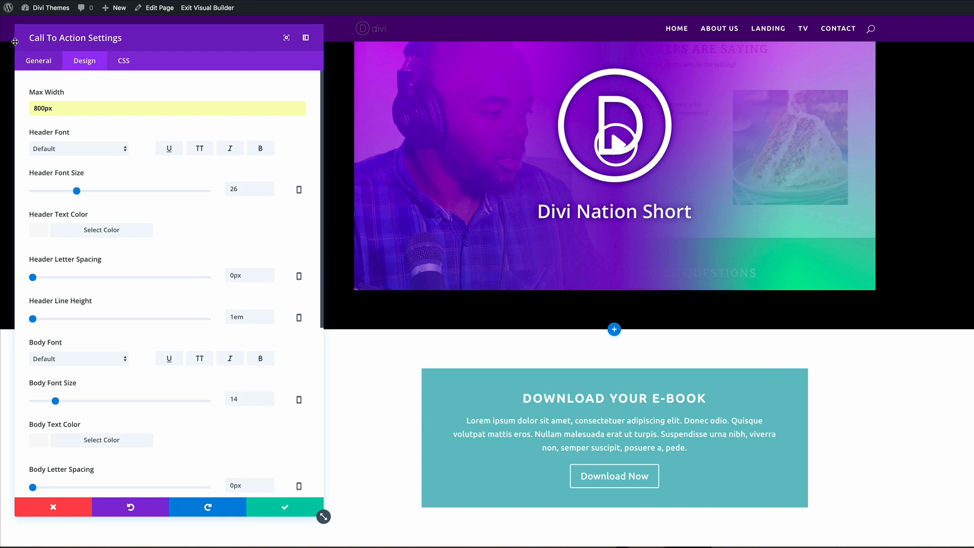
{"action": "left_click", "coordinate": [38, 60]}
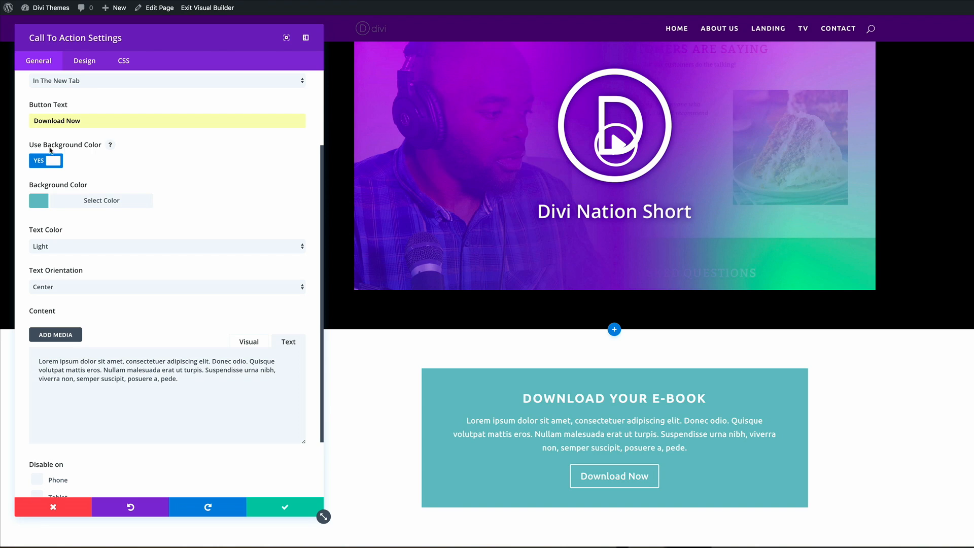
Switch Use Background Color to NO and save the call-to-action module
{"action": "left_click", "coordinate": [46, 161]}
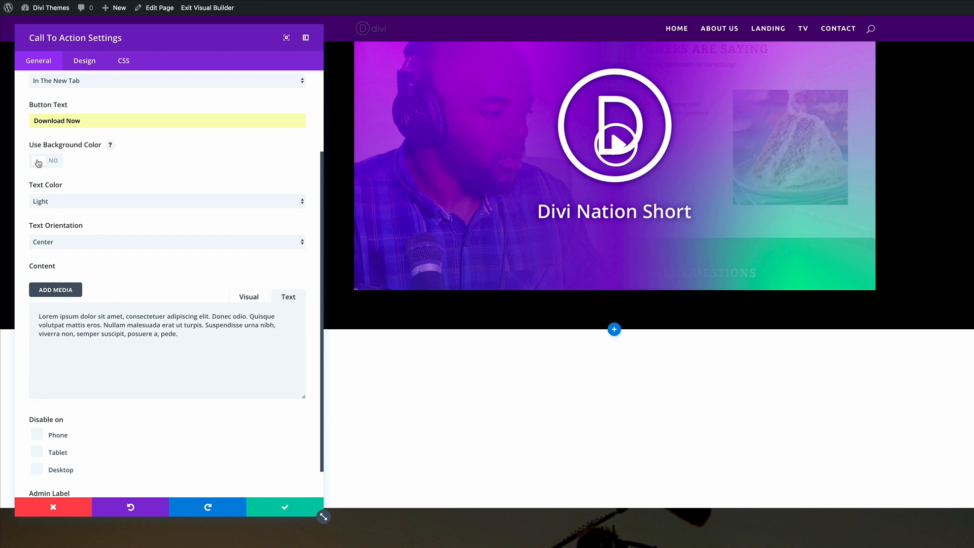
{"action": "left_click", "coordinate": [285, 506]}
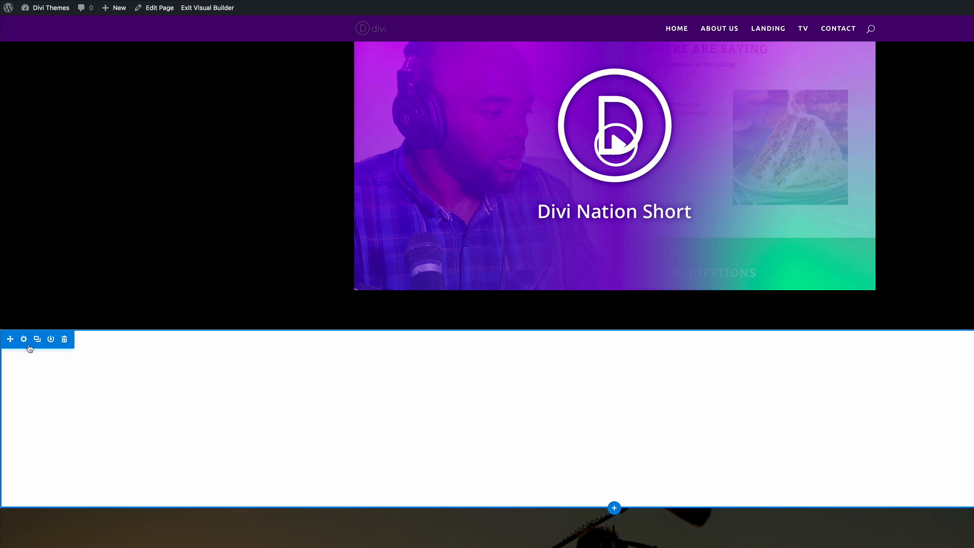
{"action": "mouse_move", "coordinate": [24, 340]}
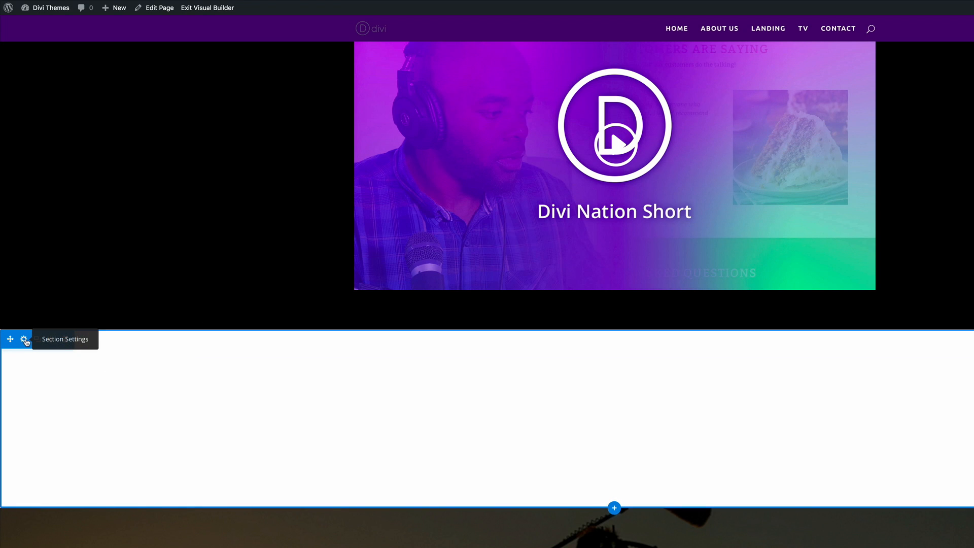
Pick orange as the e-book section's background colour in Section Settings
{"action": "left_click", "coordinate": [24, 339]}
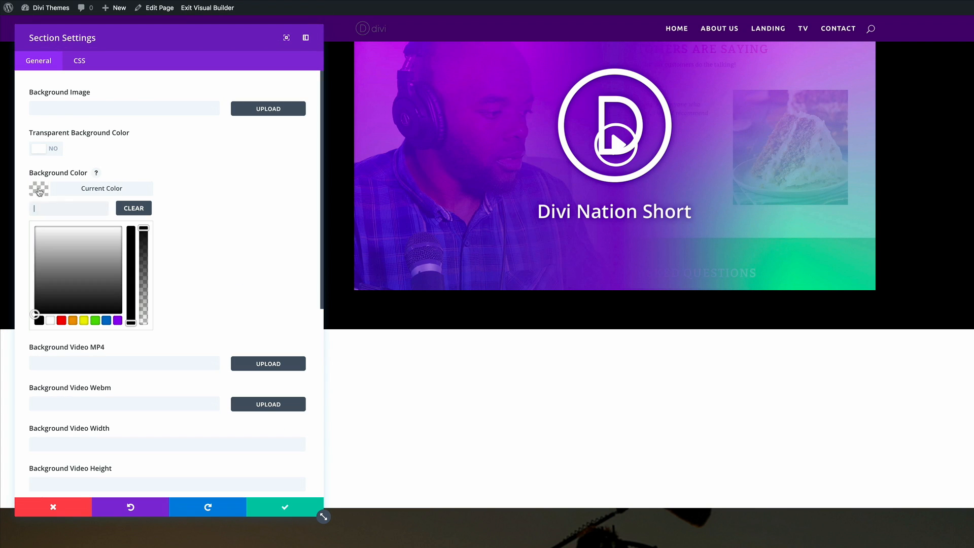
{"action": "left_click", "coordinate": [84, 320]}
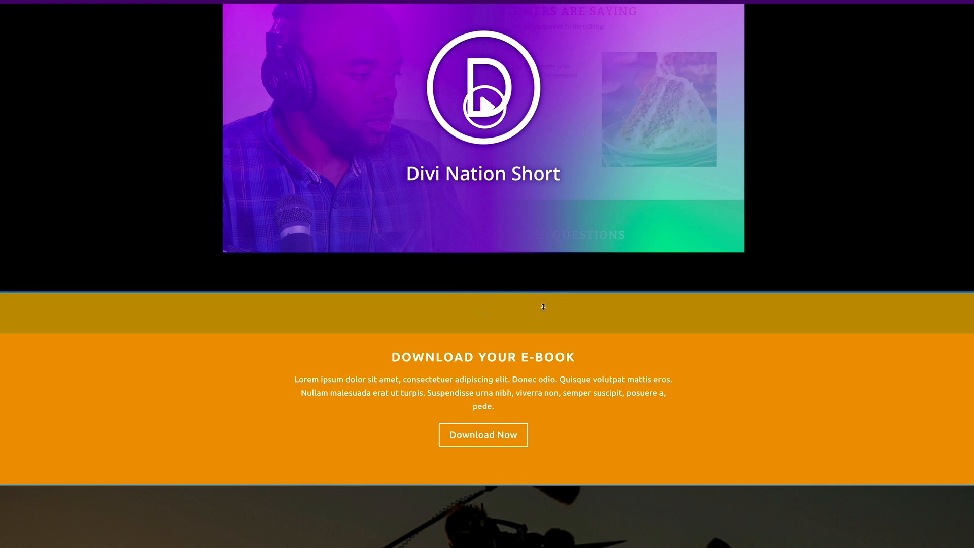
{"action": "scroll", "scroll_direction": "down", "scroll_amount": 3}
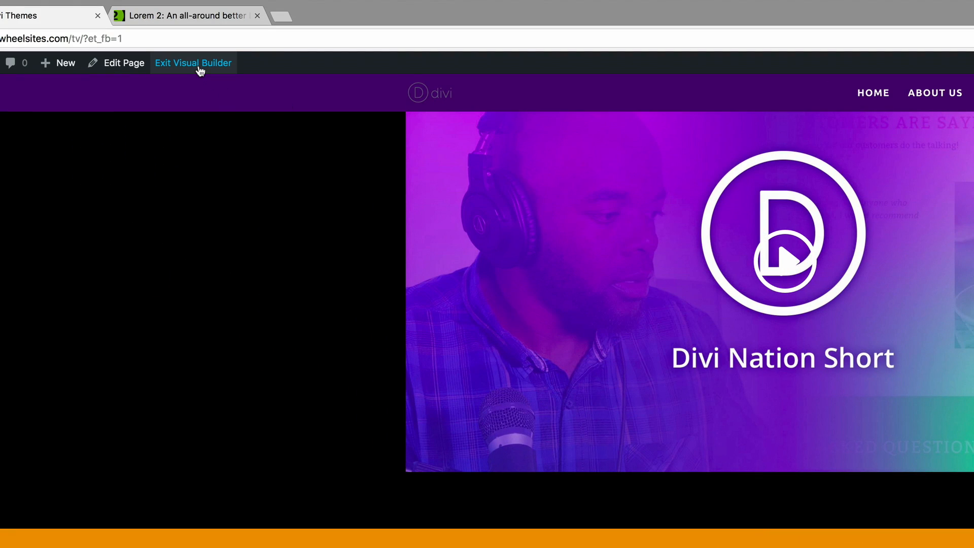
Exit the Visual Builder and confirm Download Now opens Test-Document.pdf in a new tab
{"action": "left_click", "coordinate": [193, 63]}
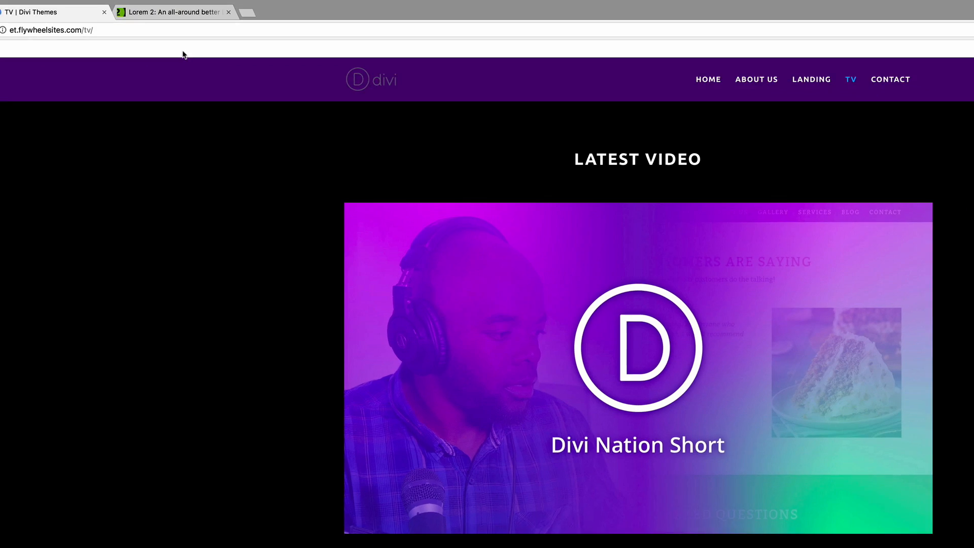
{"action": "scroll", "scroll_direction": "down", "scroll_amount": 3}
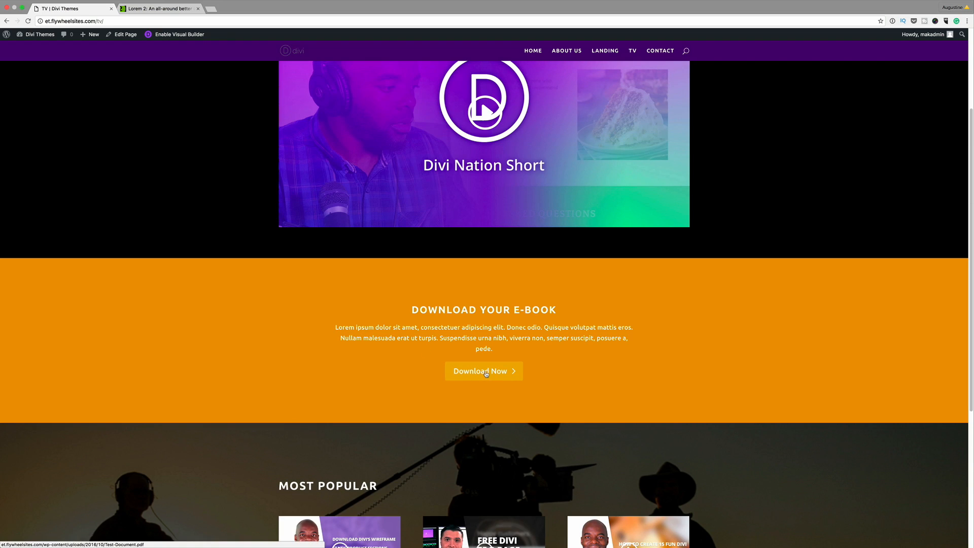
{"action": "left_click", "coordinate": [483, 371]}
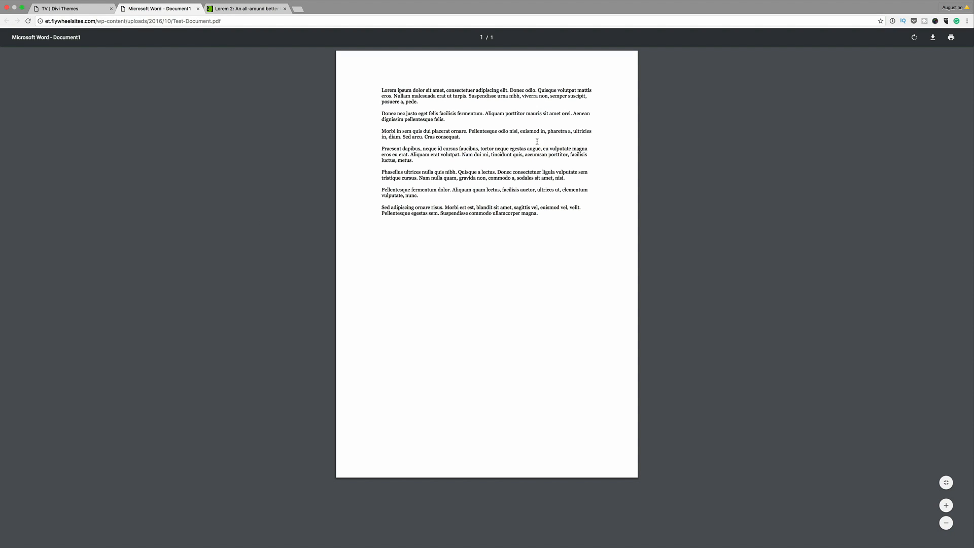
{"action": "mouse_move", "coordinate": [490, 246]}
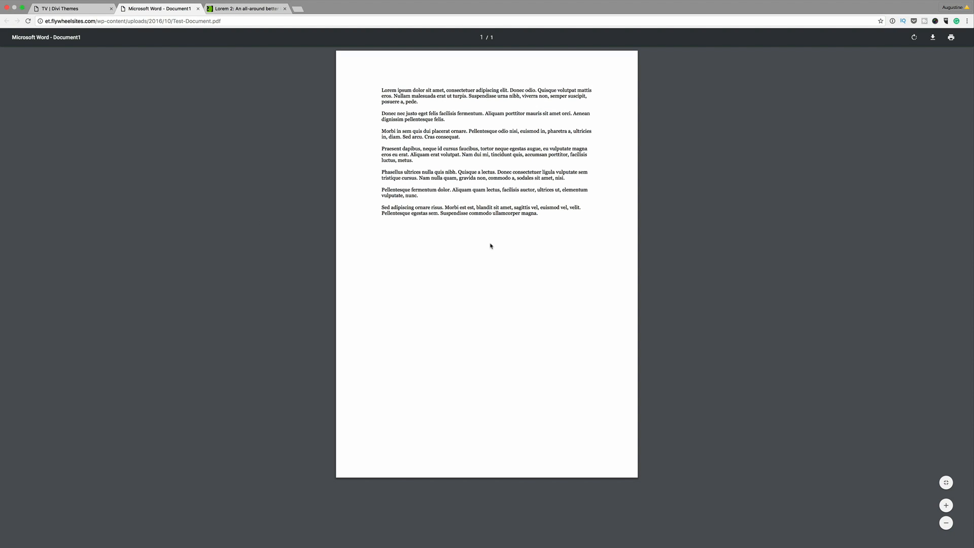